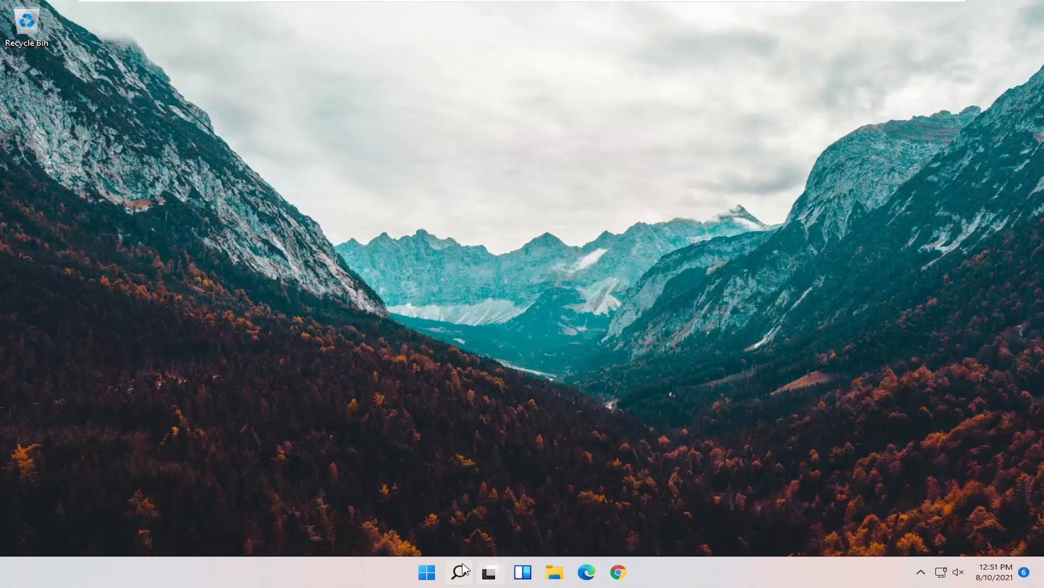
# - Search for regedit and launch Registry Editor, triggering the User Account Control prompt
pyautogui.write('regedit')
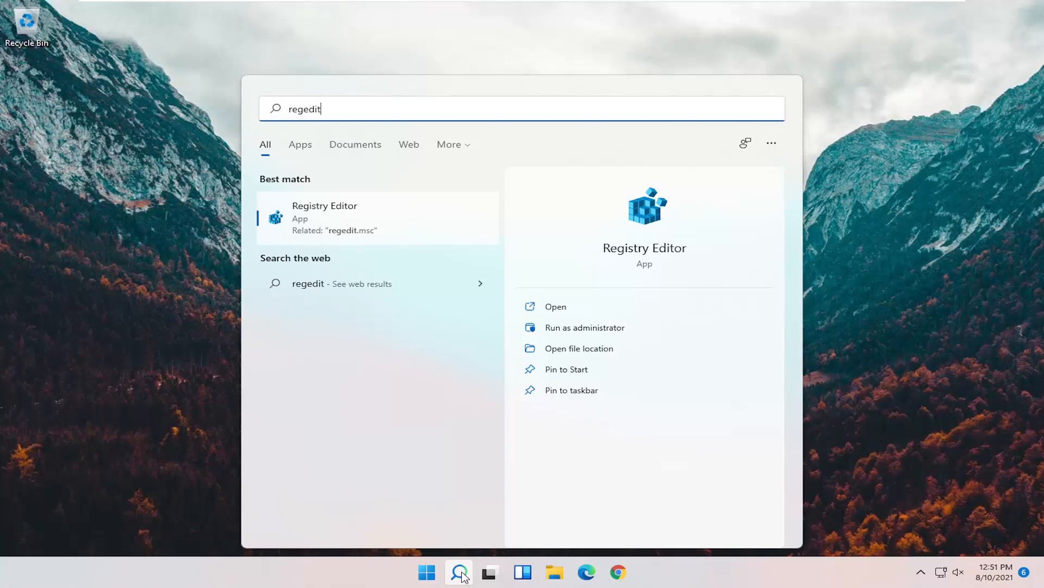
pyautogui.moveTo(317, 222)
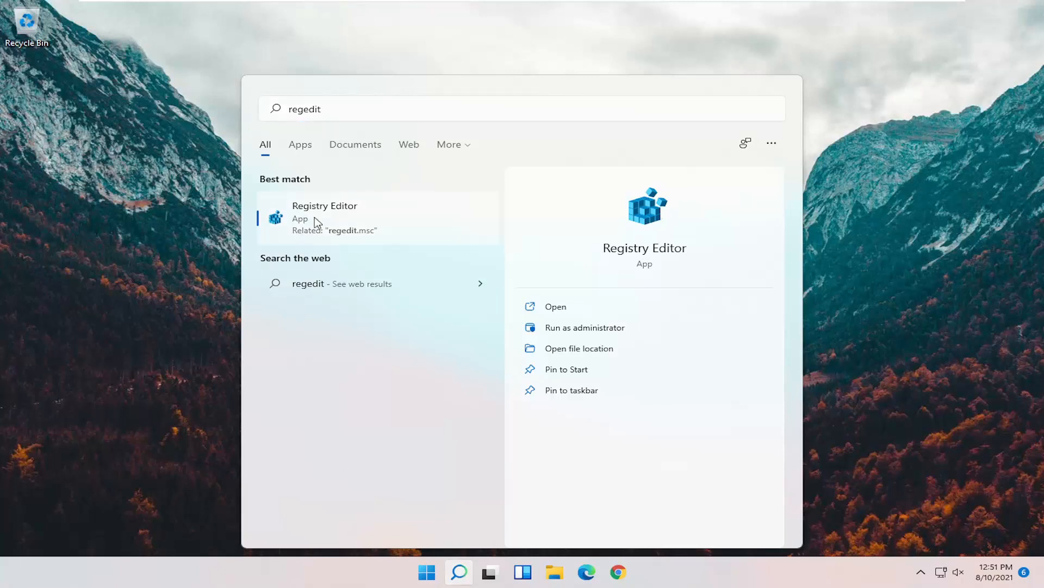
pyautogui.click(324, 216)
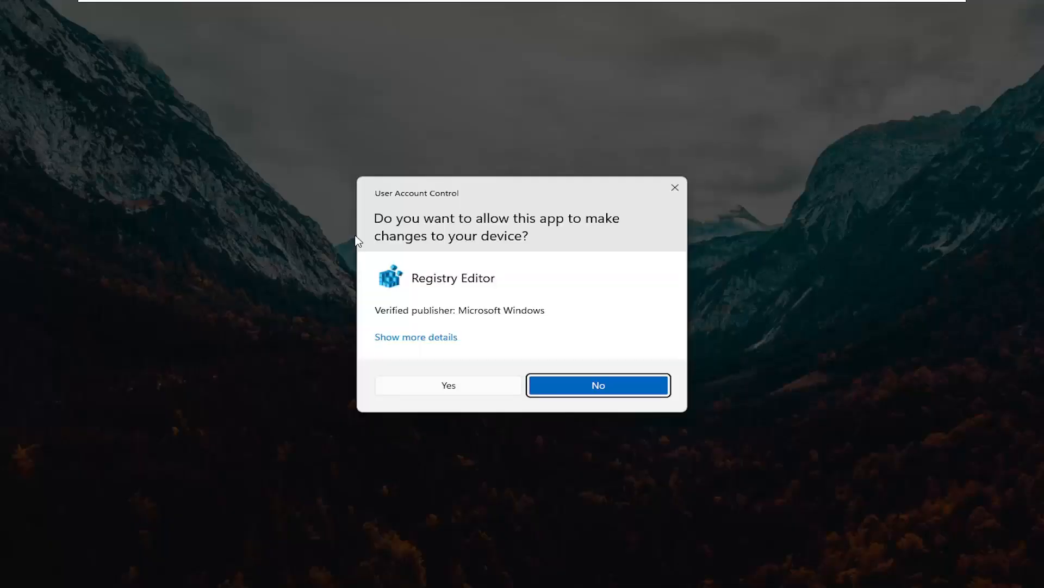
pyautogui.moveTo(480, 403)
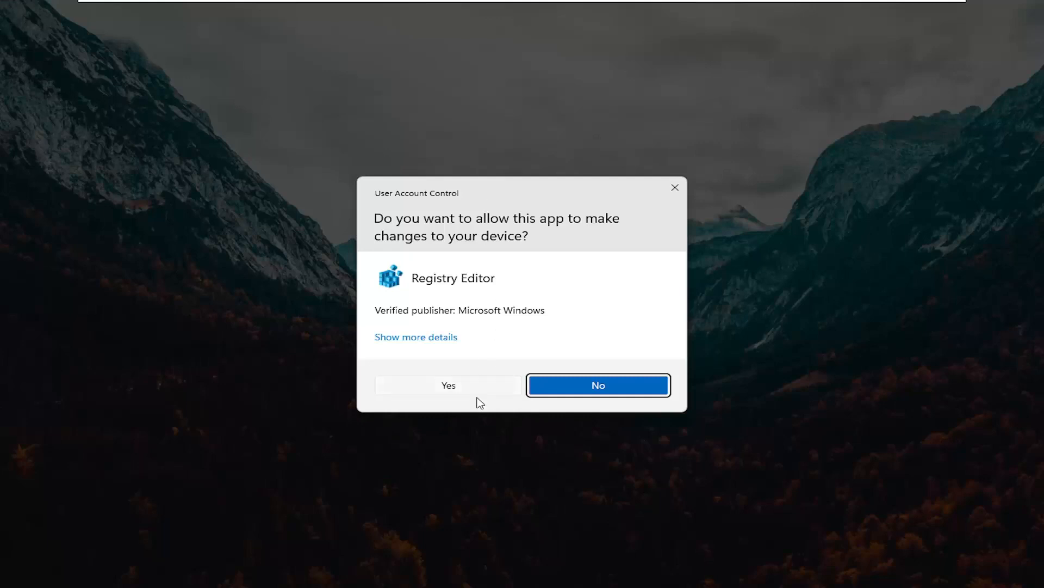
# - Allow Registry Editor to run, bring up Import Registry File from the File menu, then cancel it
pyautogui.click(449, 385)
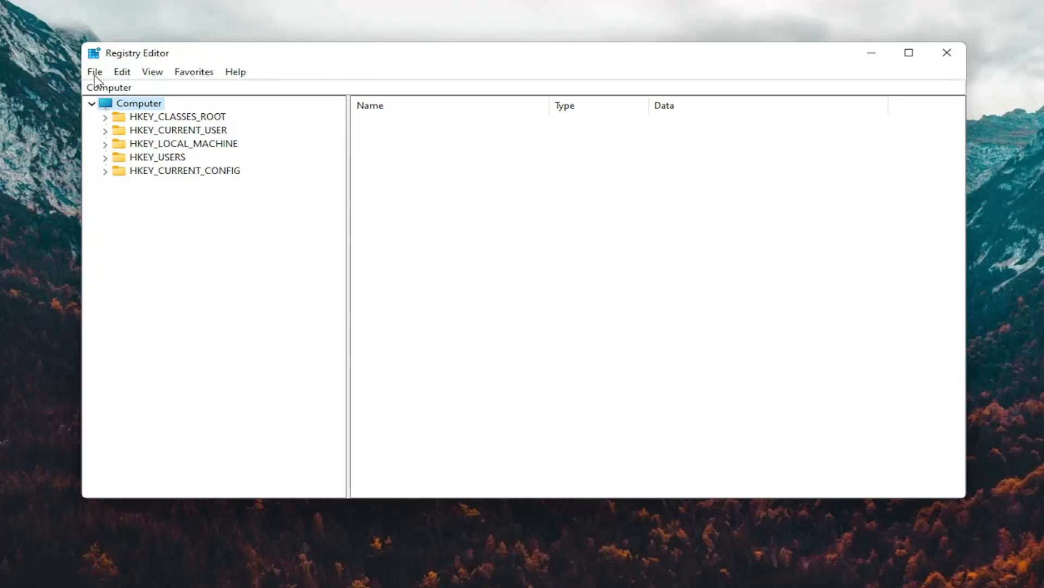
pyautogui.click(95, 72)
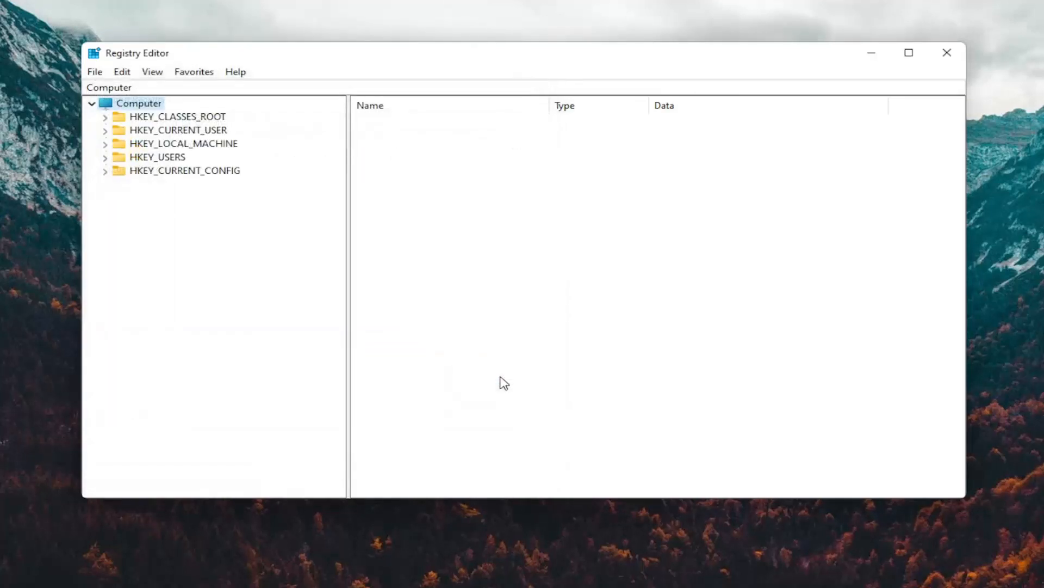
pyautogui.moveTo(383, 354)
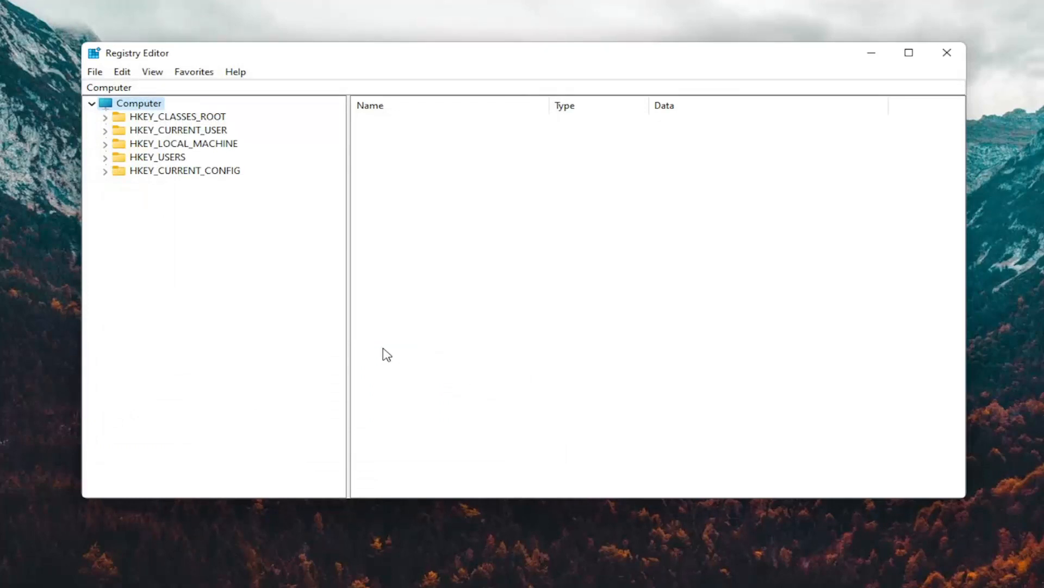
pyautogui.click(95, 72)
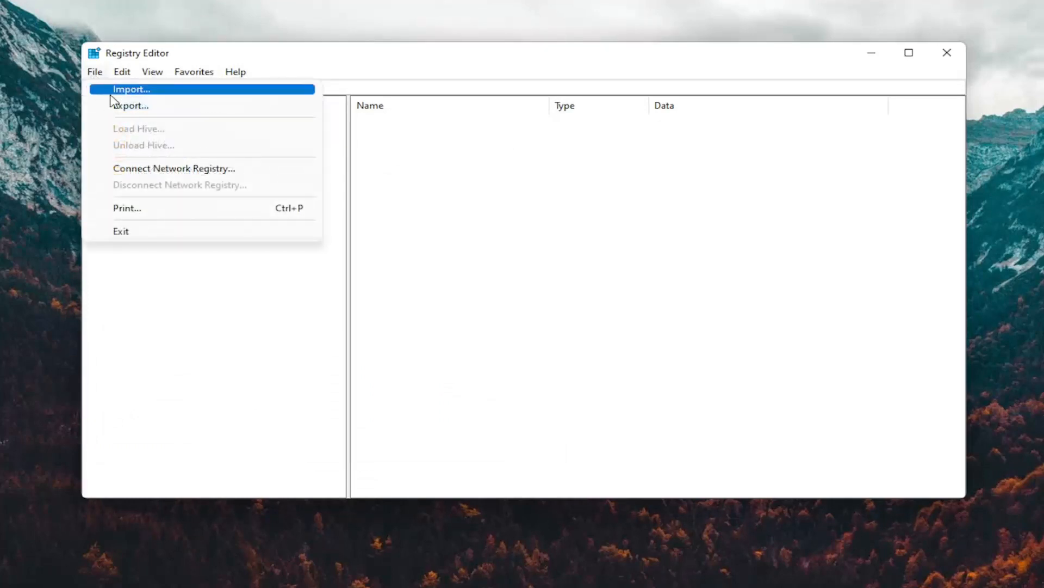
pyautogui.click(131, 89)
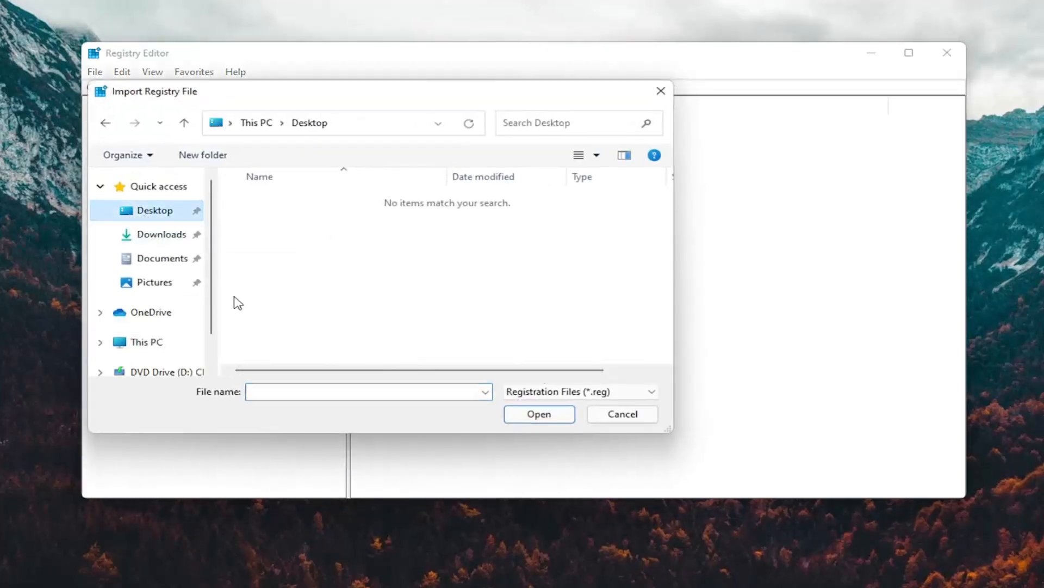
pyautogui.click(623, 413)
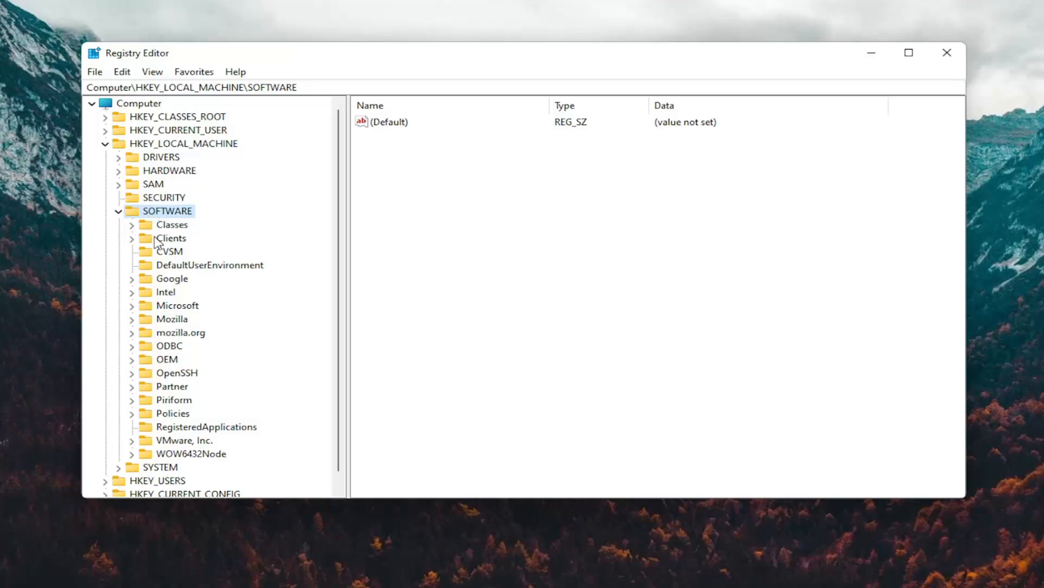
# - Expand SOFTWARE > Policies > Microsoft > Windows and select the System key
pyautogui.click(170, 413)
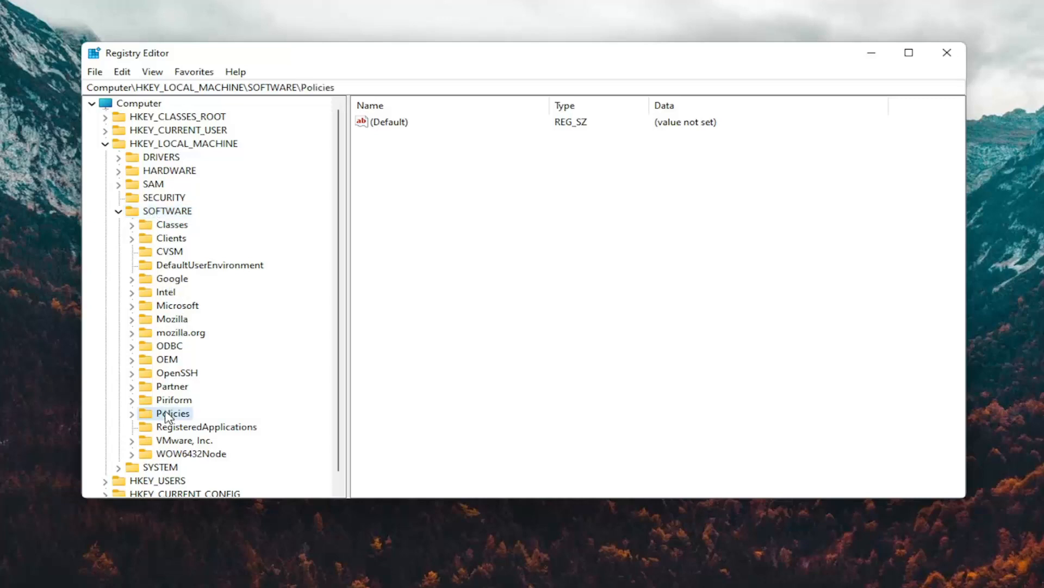
pyautogui.click(173, 413)
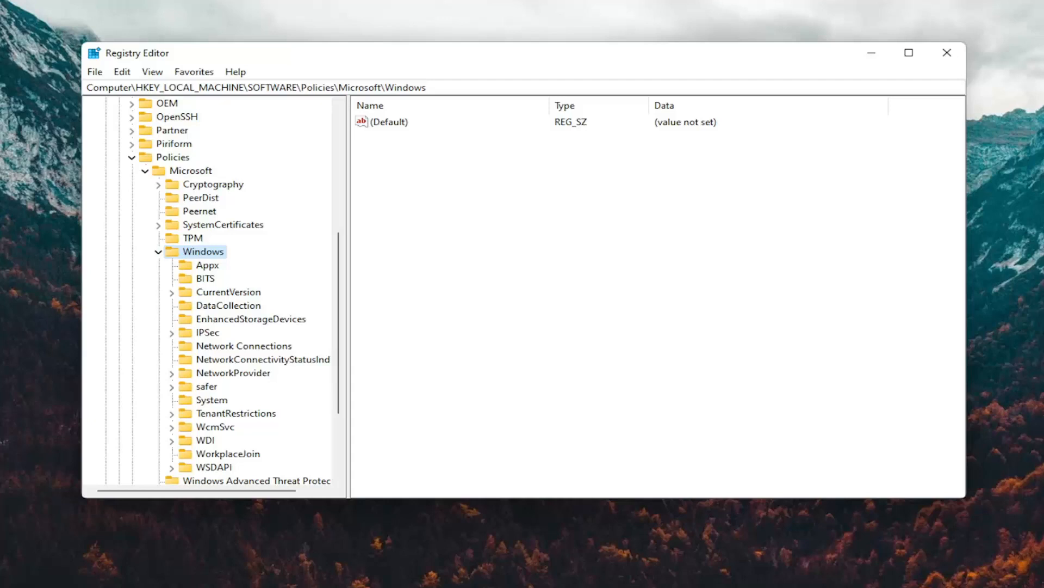
pyautogui.moveTo(164, 447)
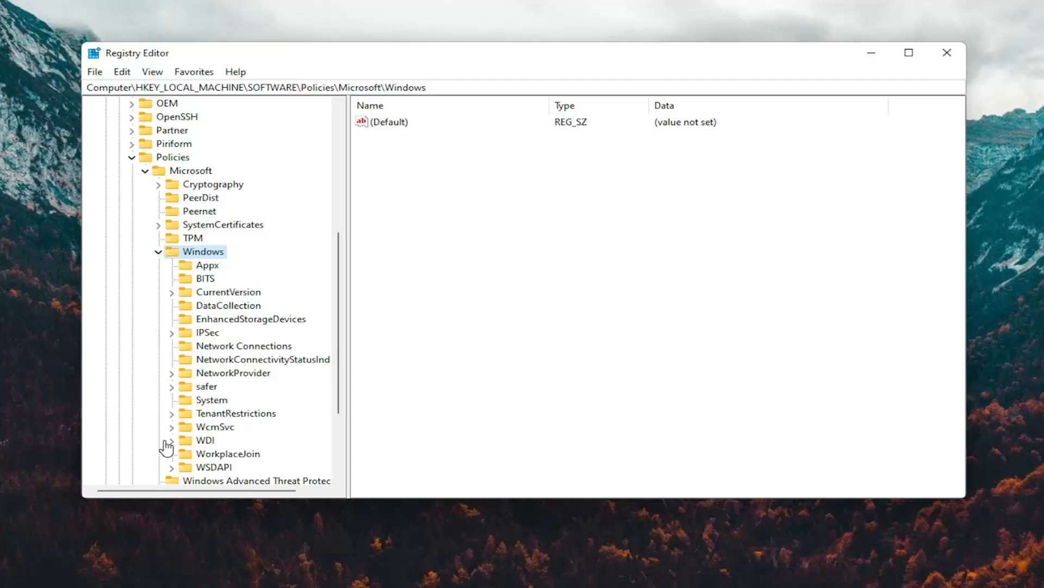
pyautogui.click(211, 399)
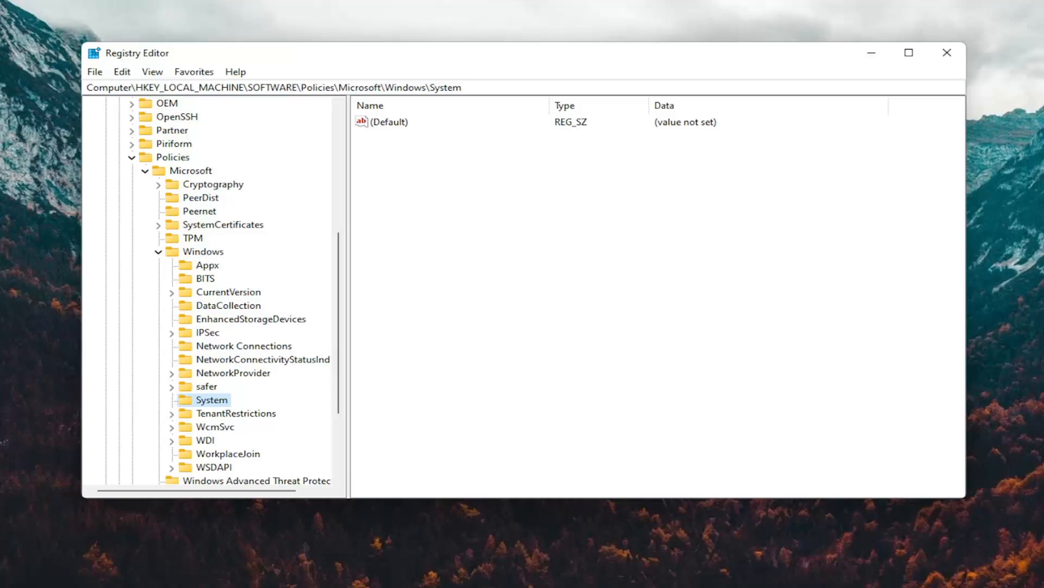
pyautogui.moveTo(311, 133)
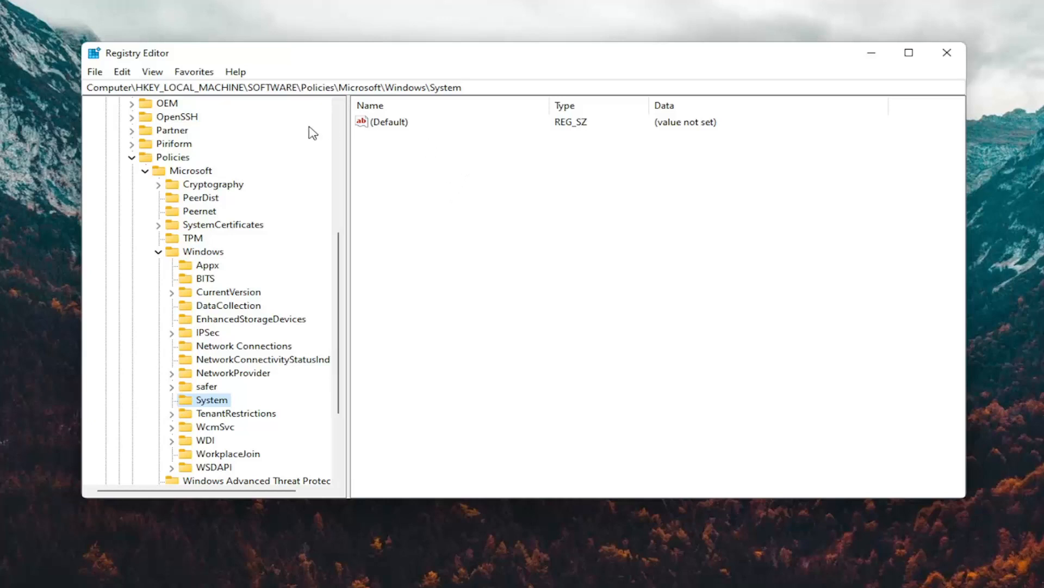
pyautogui.moveTo(189, 70)
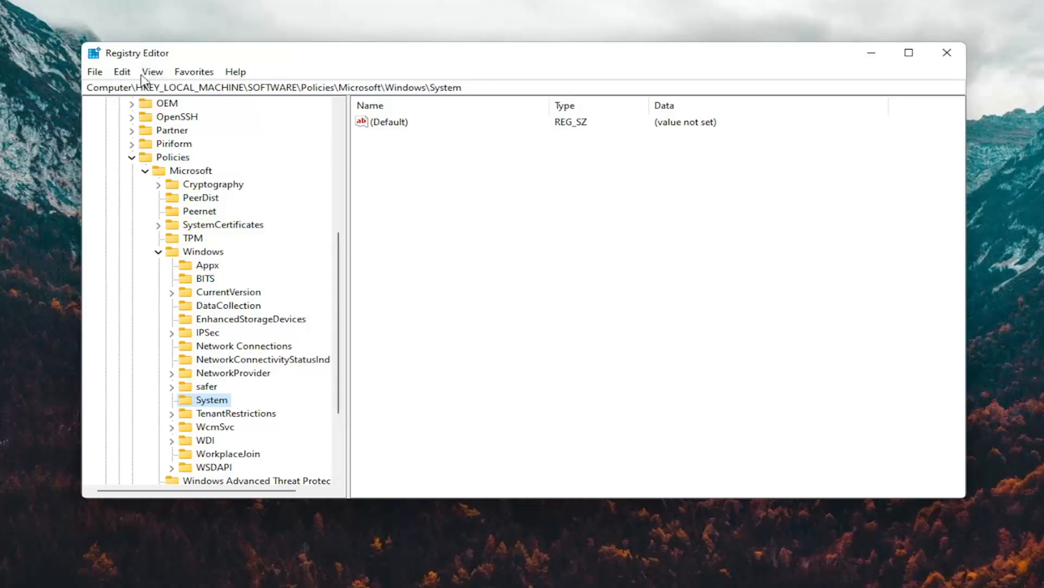
pyautogui.moveTo(377, 65)
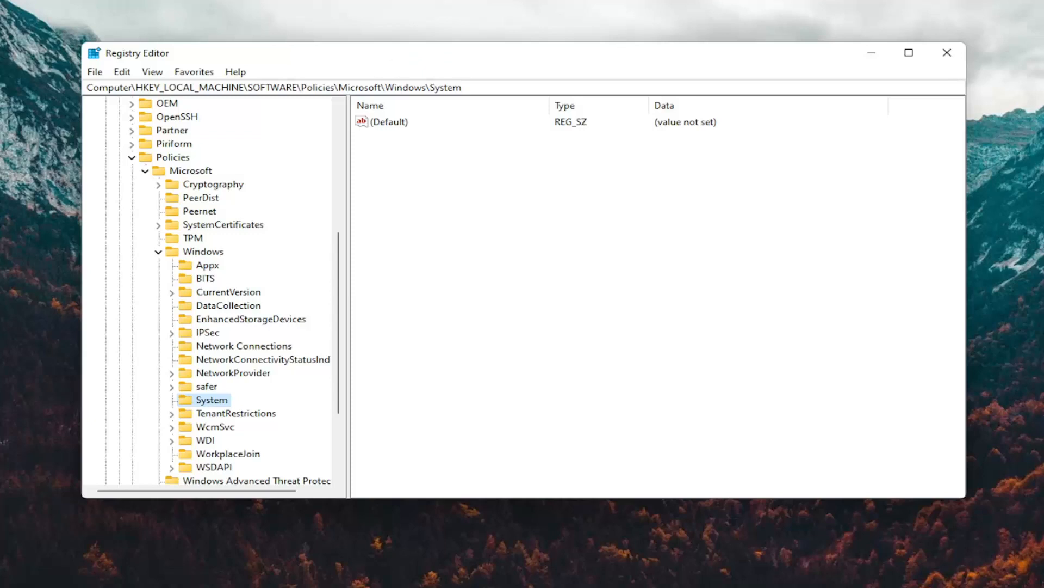
pyautogui.moveTo(427, 168)
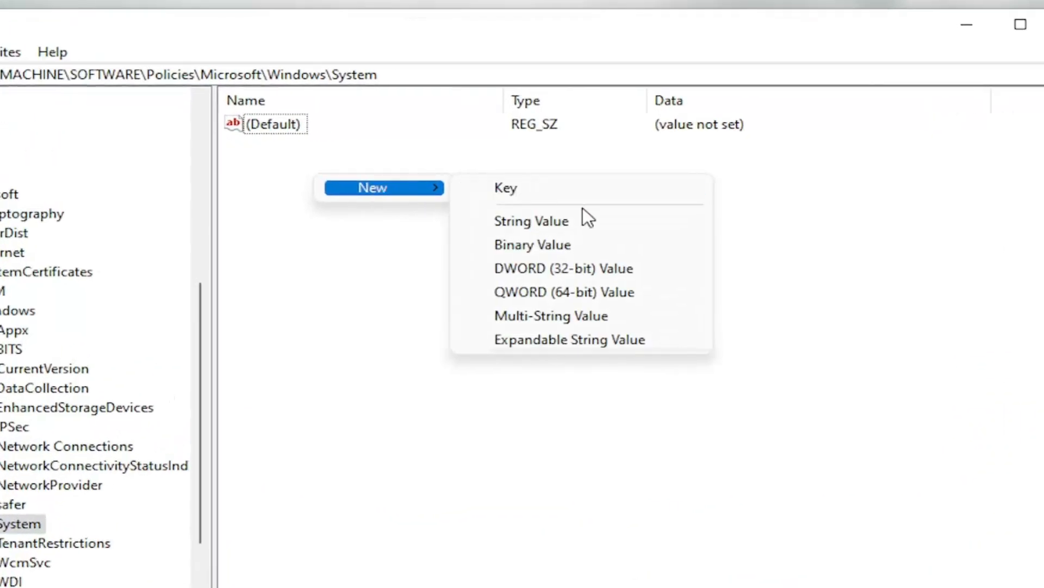
# - Create a new 32-bit DWORD value named AllowDomainPINLogon under the System key
pyautogui.click(549, 267)
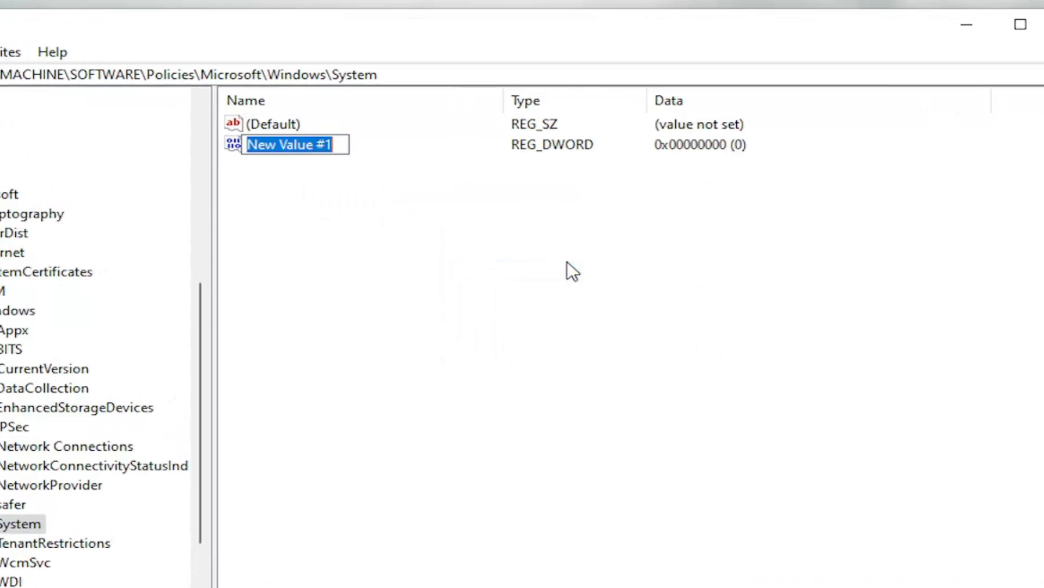
pyautogui.write('A')
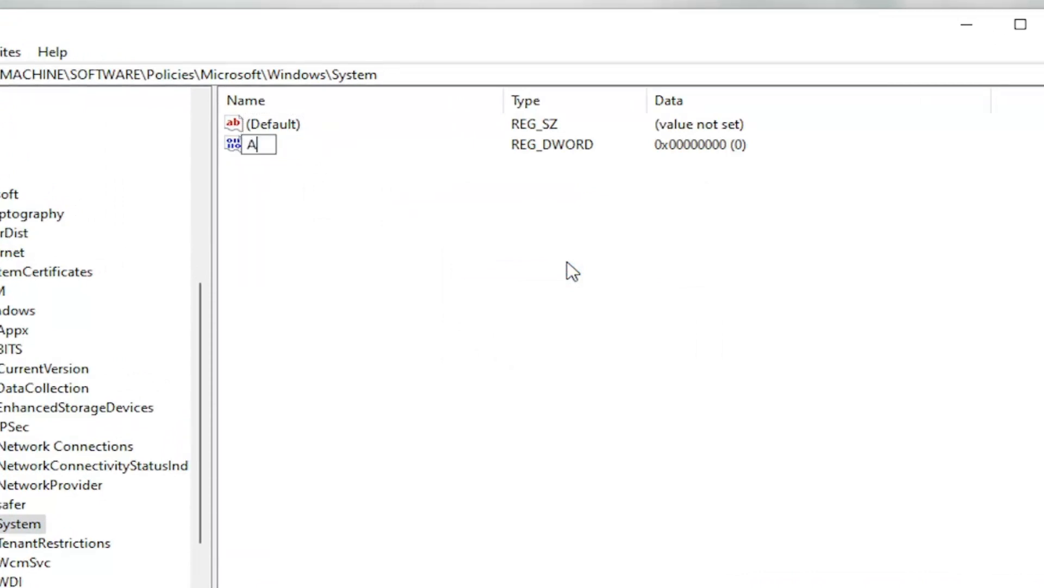
pyautogui.write('llowDomain')
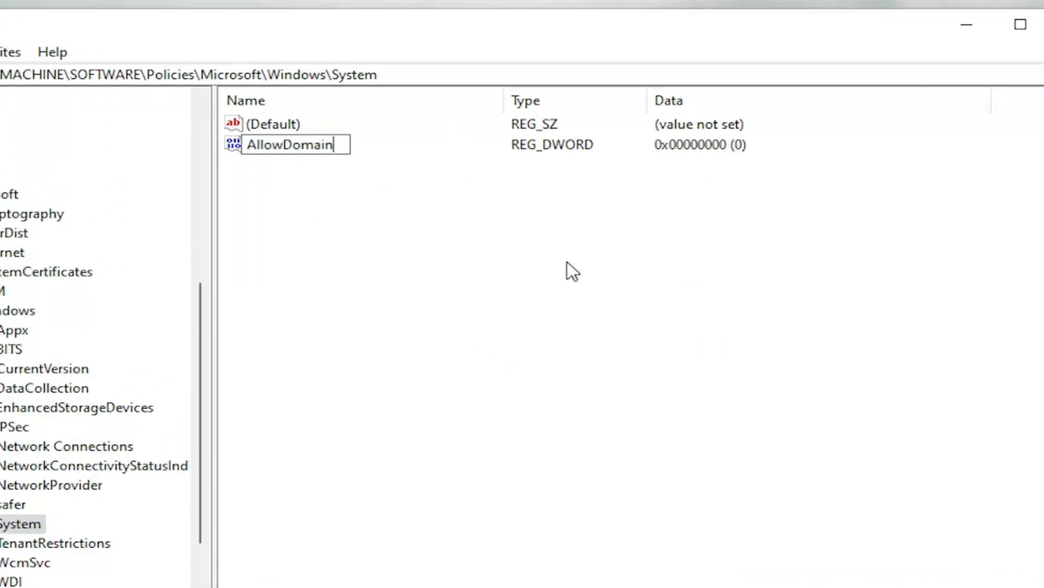
pyautogui.write('PIN')
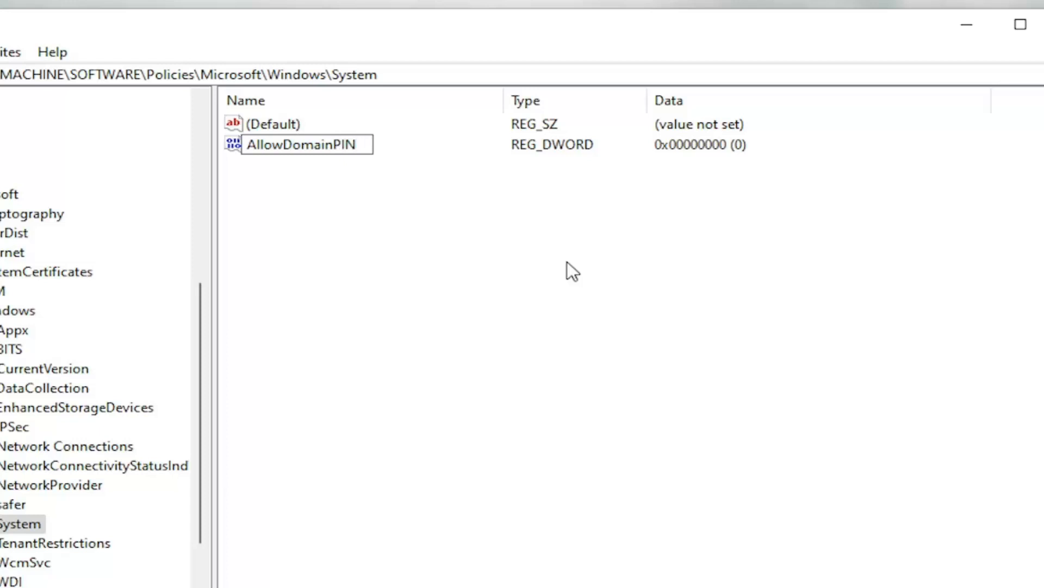
pyautogui.write('Logon')
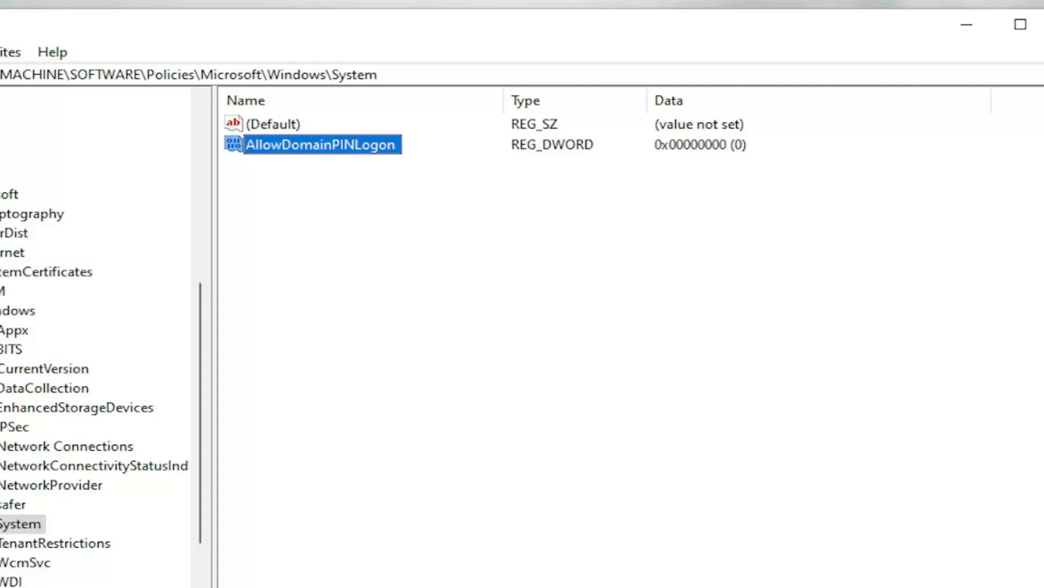
# - Set the AllowDomainPINLogon value data to 1
pyautogui.doubleClick(322, 144)
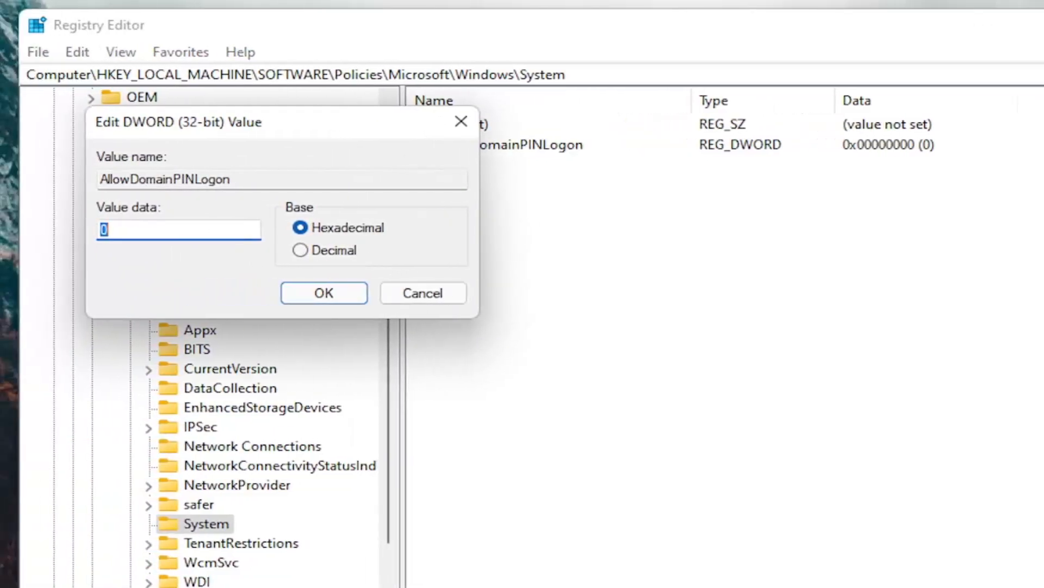
pyautogui.write('1')
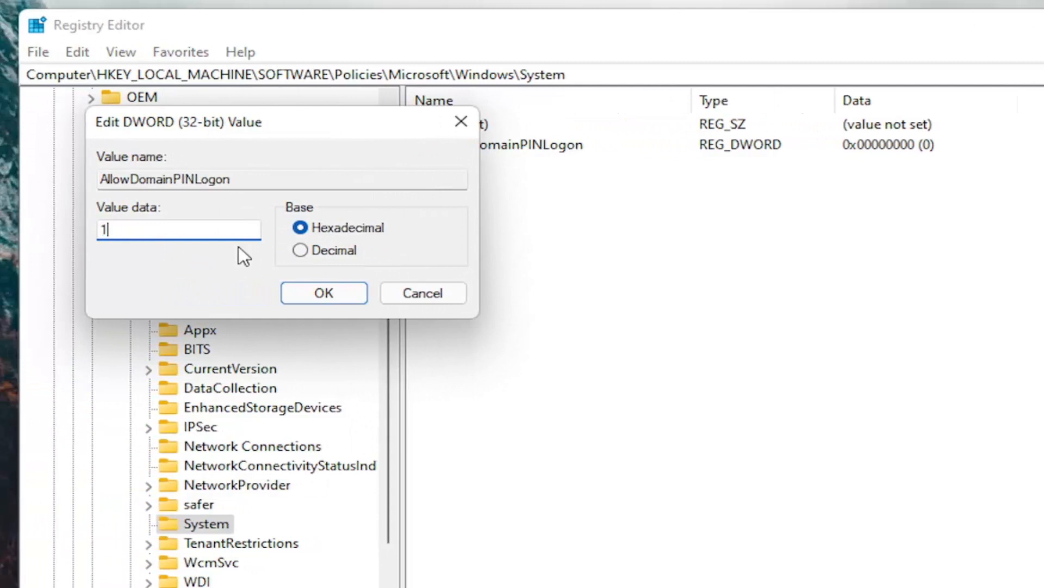
pyautogui.click(324, 292)
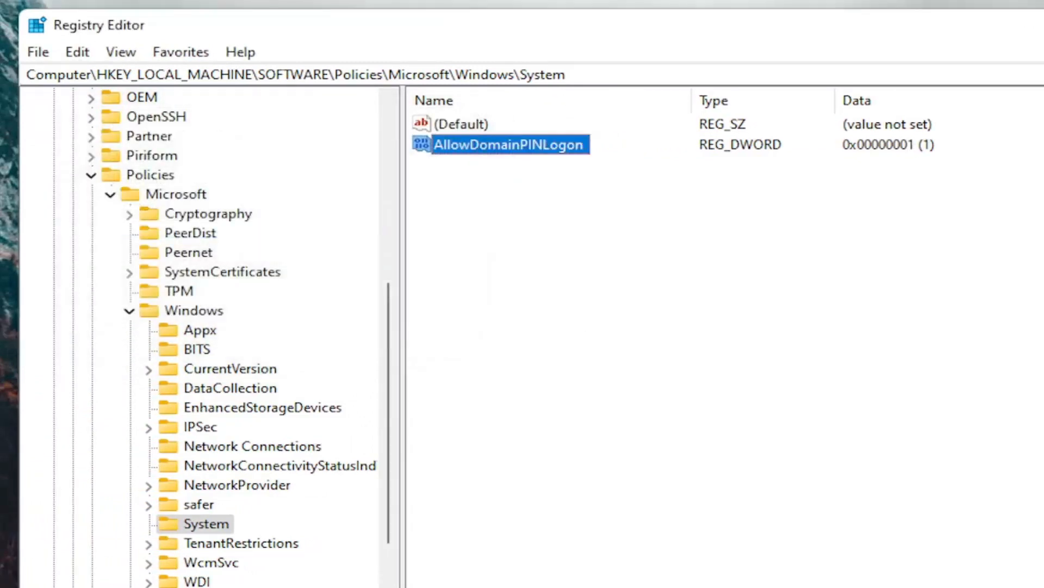
pyautogui.moveTo(357, 355)
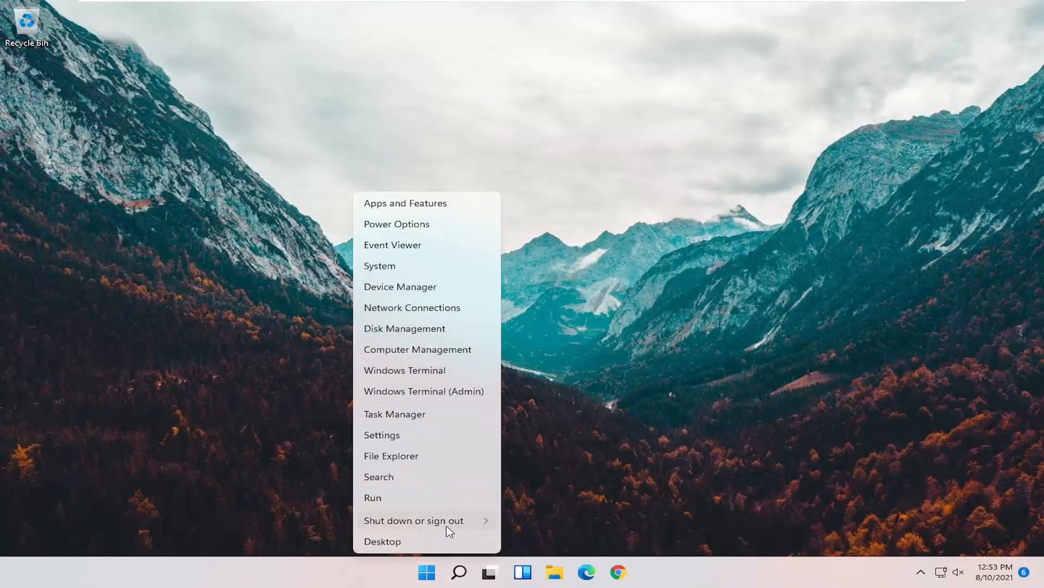
# - Dismiss the Start Quick Link menu, returning to the empty desktop
pyautogui.click(413, 521)
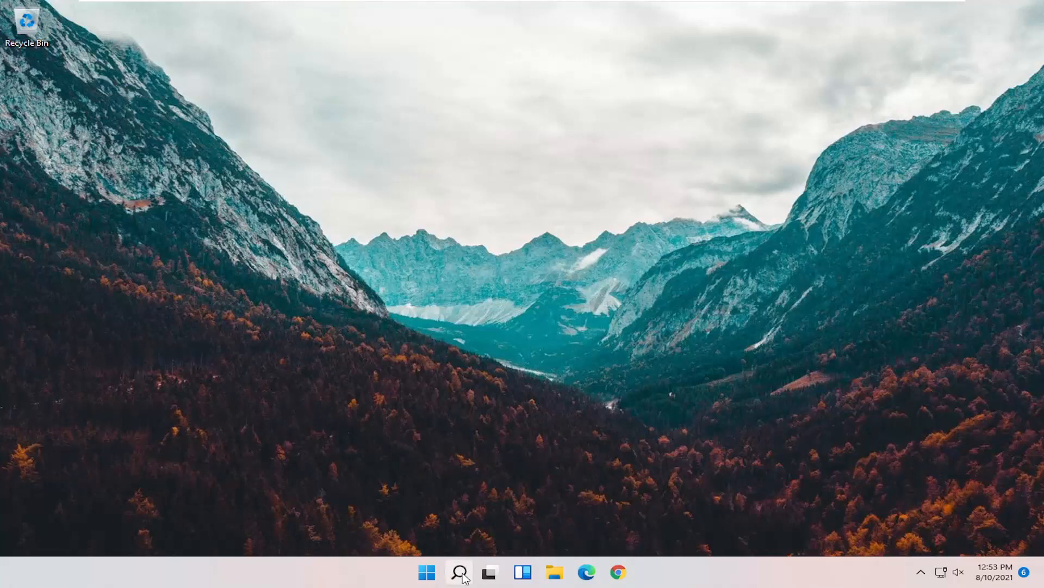
# - Search 'group' to launch Local Group Policy Editor and navigate Administrative Templates > System > Logon
pyautogui.write('group')
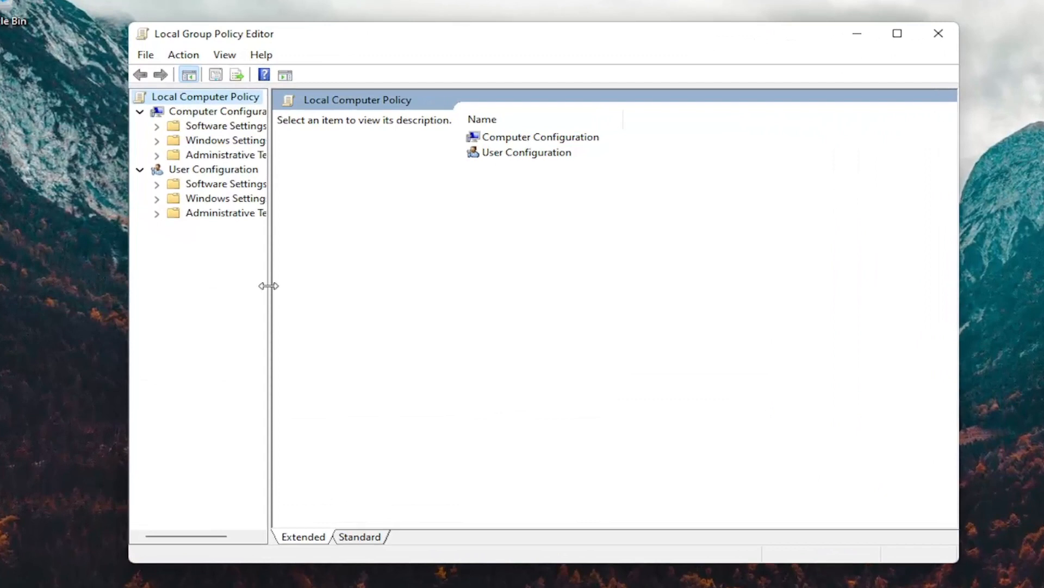
pyautogui.moveTo(269, 285); pyautogui.dragTo(367, 285)
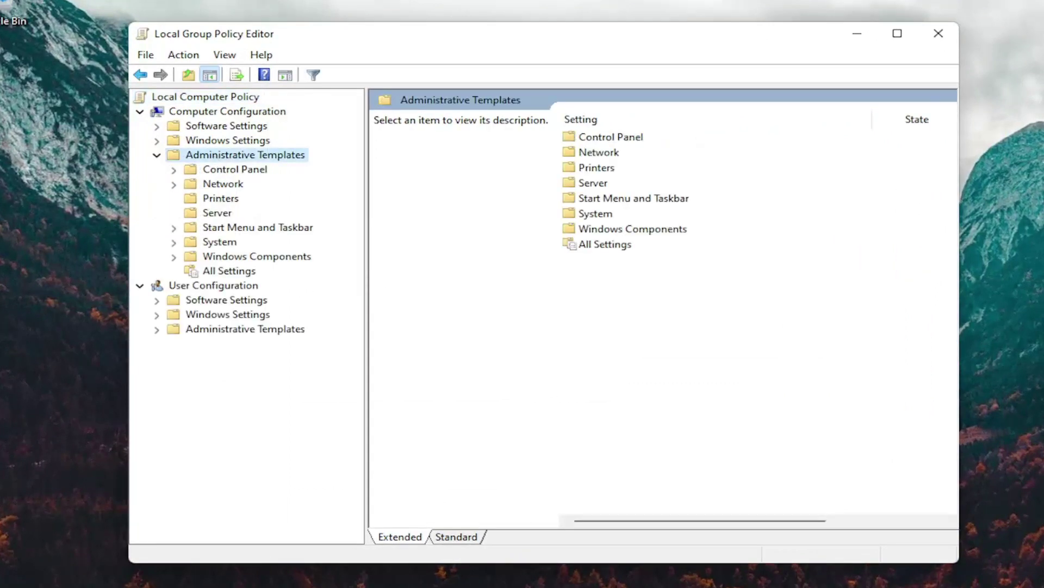
pyautogui.doubleClick(220, 241)
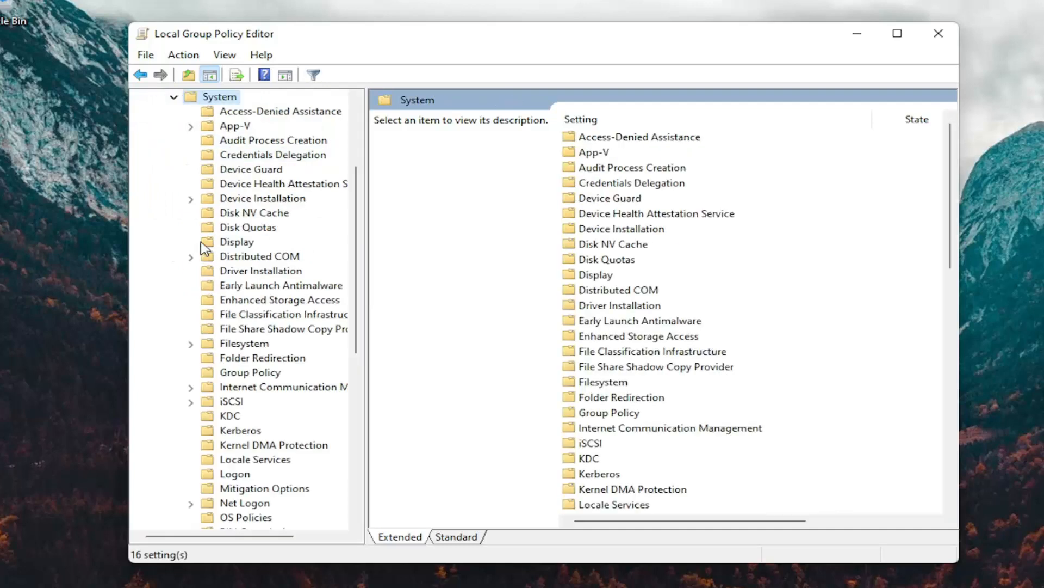
pyautogui.moveTo(371, 289)
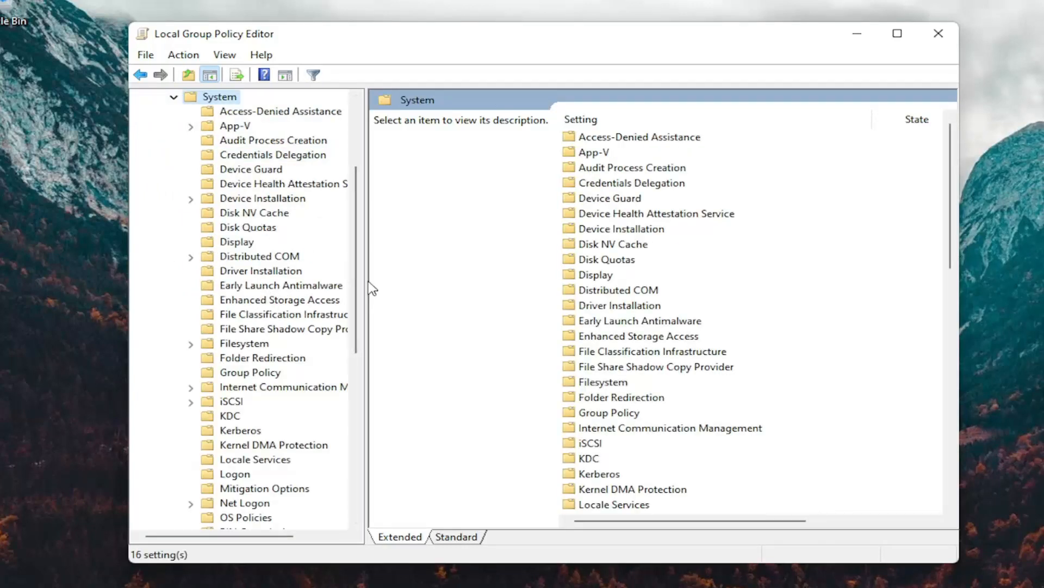
pyautogui.scroll(-3)
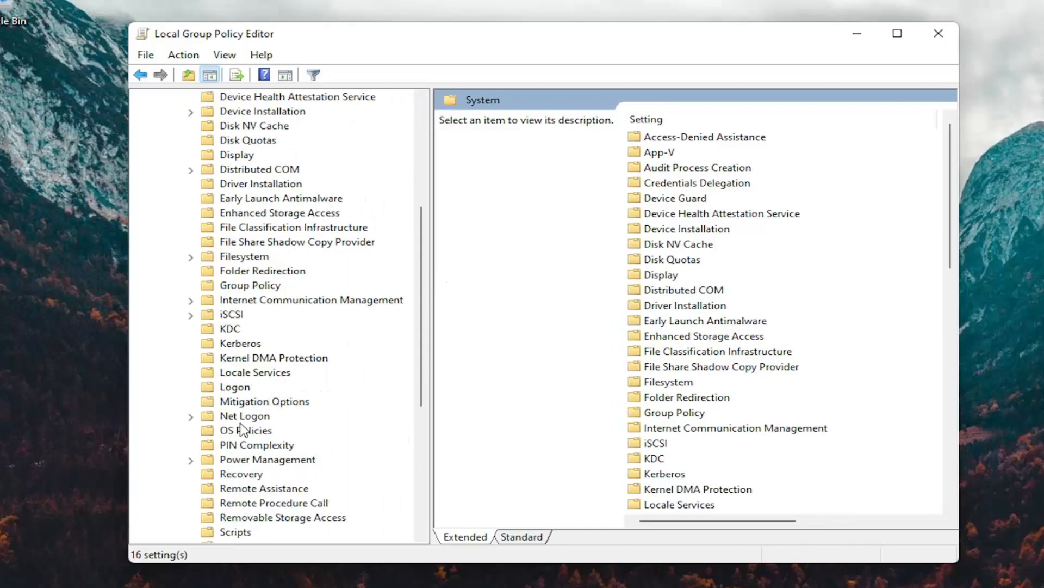
pyautogui.click(235, 388)
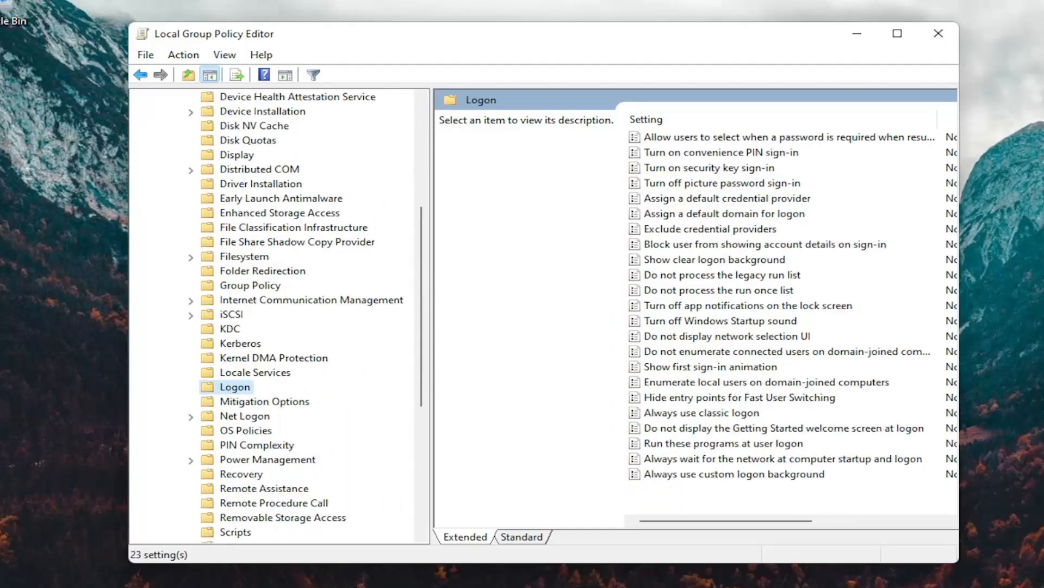
pyautogui.moveTo(667, 287)
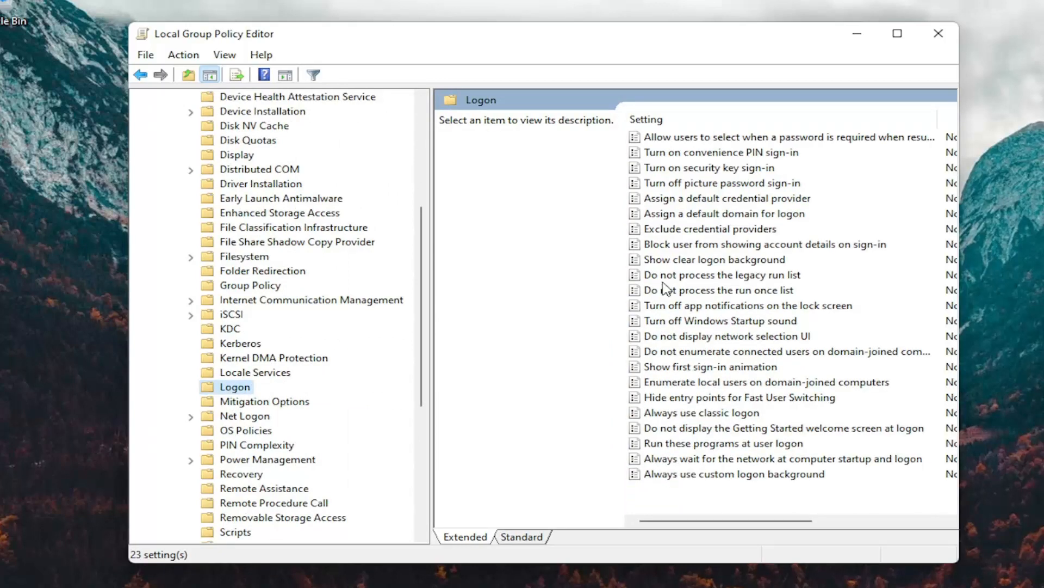
# - Set the Turn on convenience PIN sign-in policy to Enabled and close the editor
pyautogui.click(712, 152)
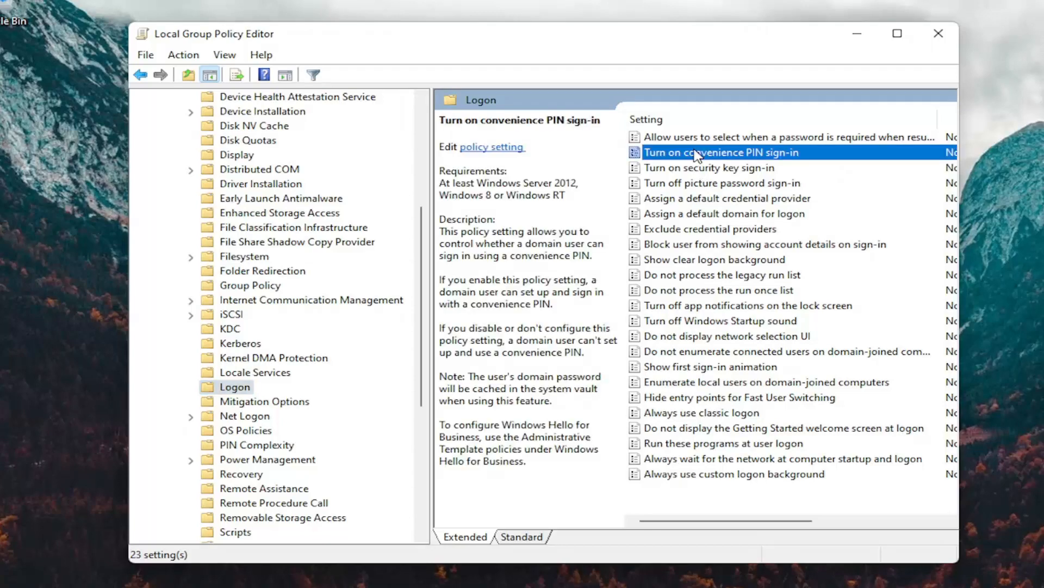
pyautogui.doubleClick(714, 151)
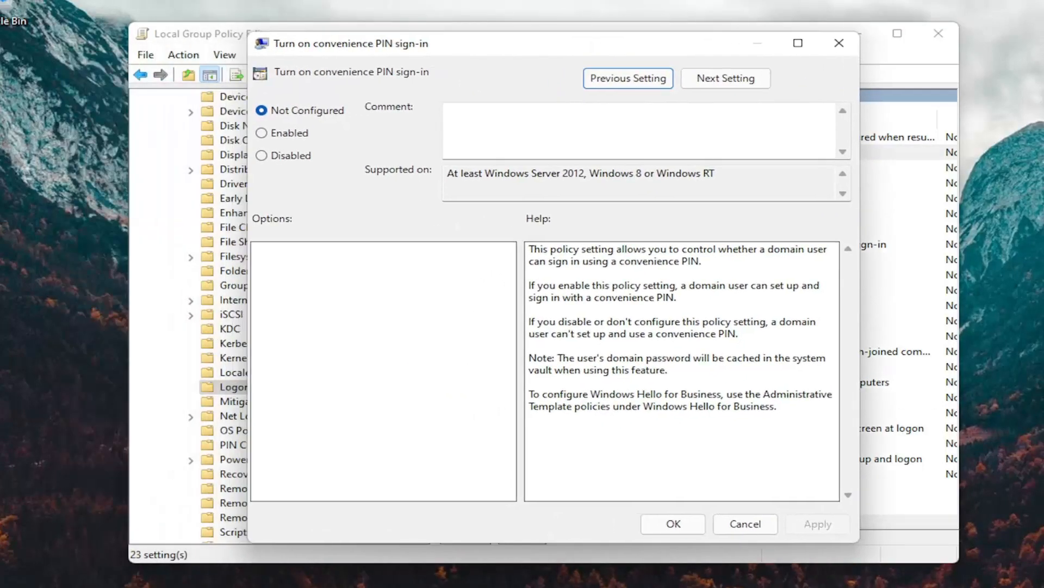
pyautogui.moveTo(304, 129)
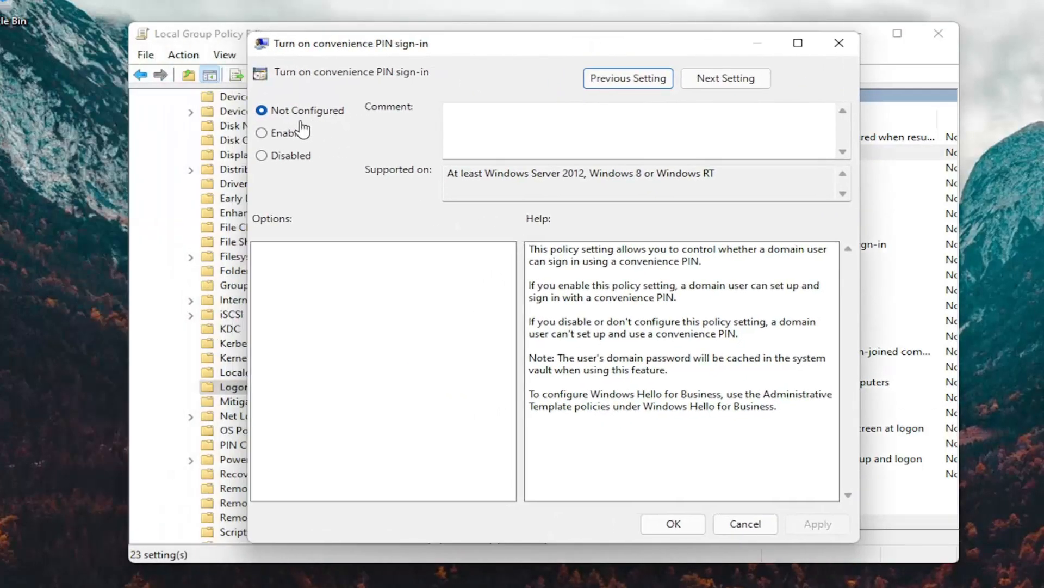
pyautogui.click(261, 133)
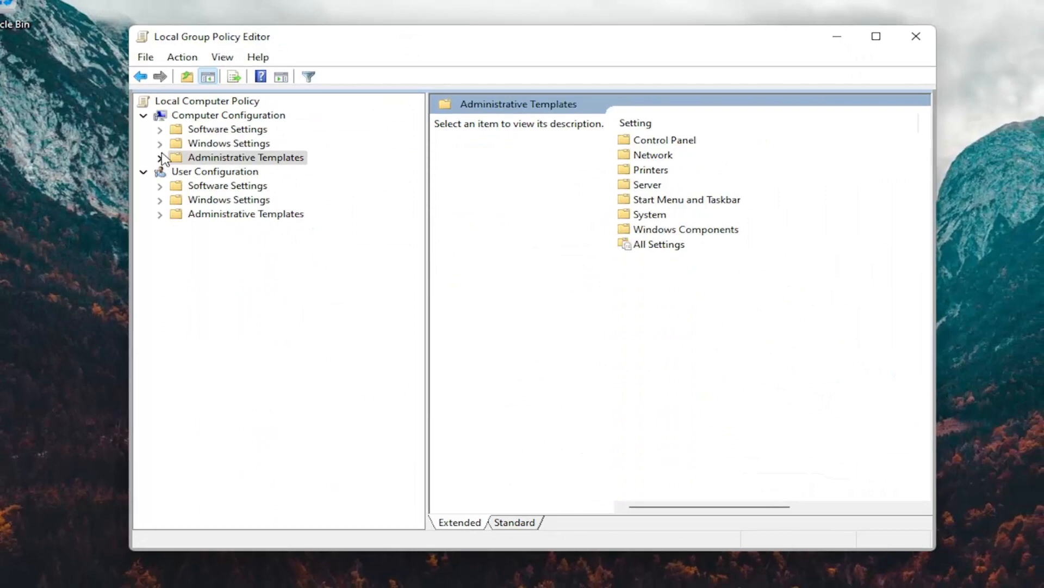
pyautogui.click(916, 37)
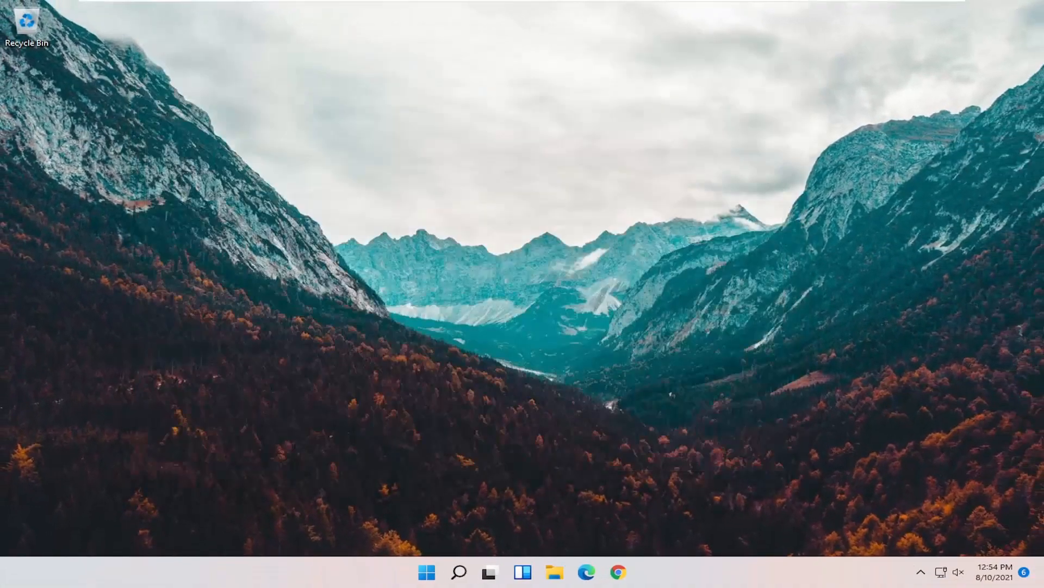
pyautogui.moveTo(422, 572)
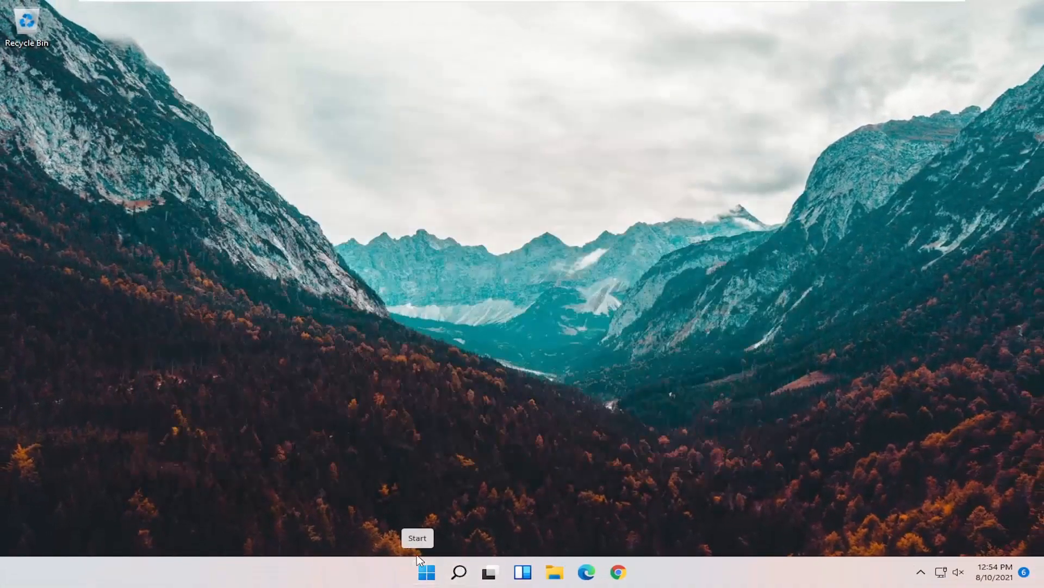
pyautogui.rightClick(425, 571)
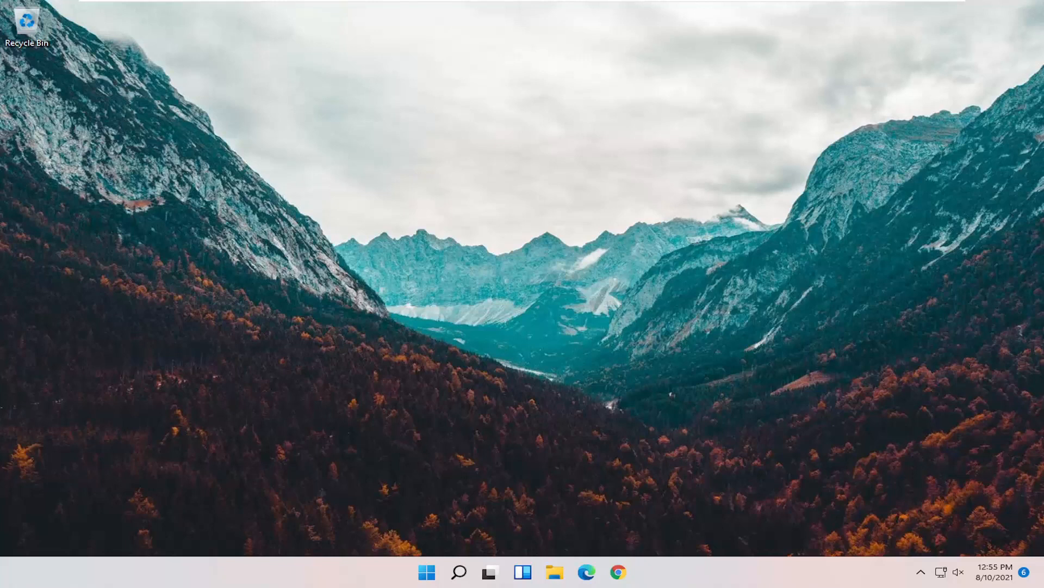
pyautogui.moveTo(751, 476)
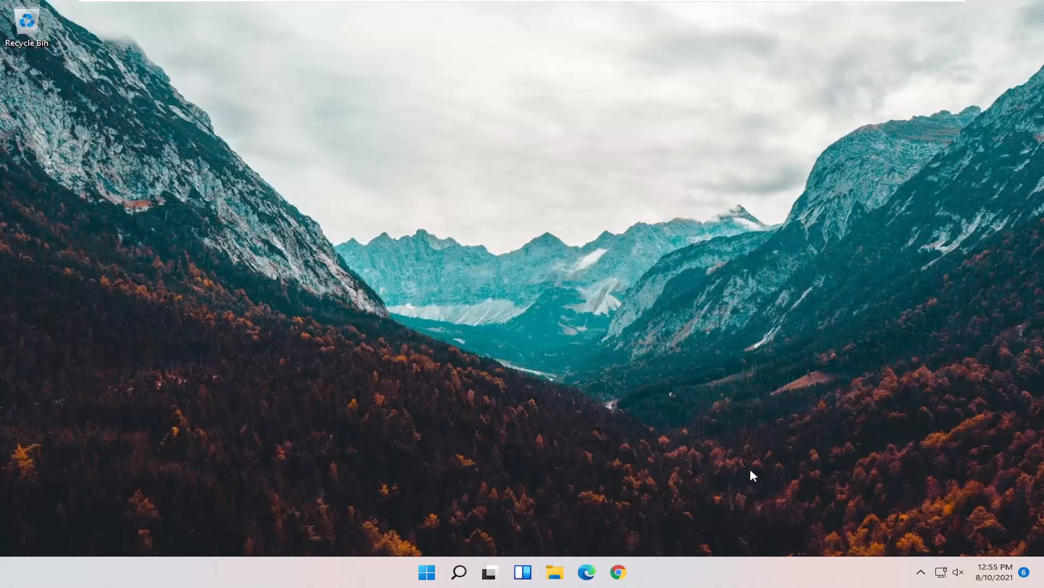